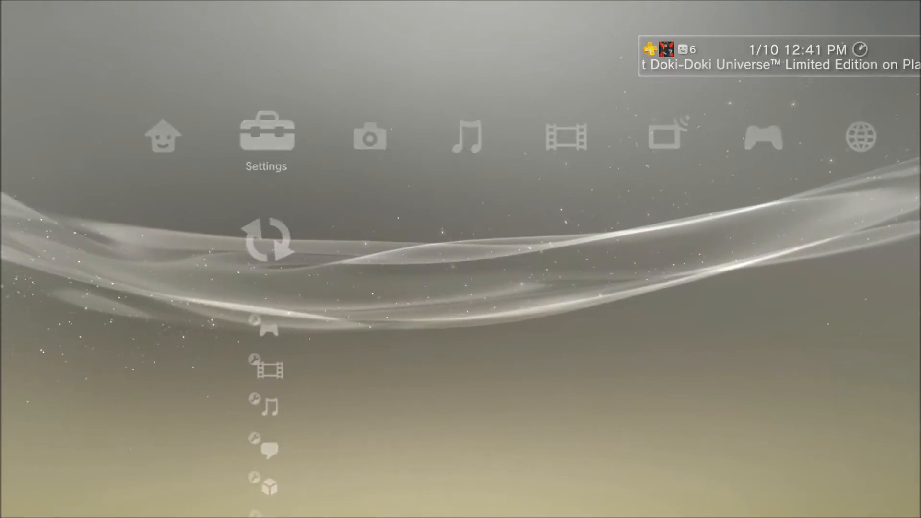
Check online for an update, page past the version 4.53 notes, and start the download.
click(265, 238)
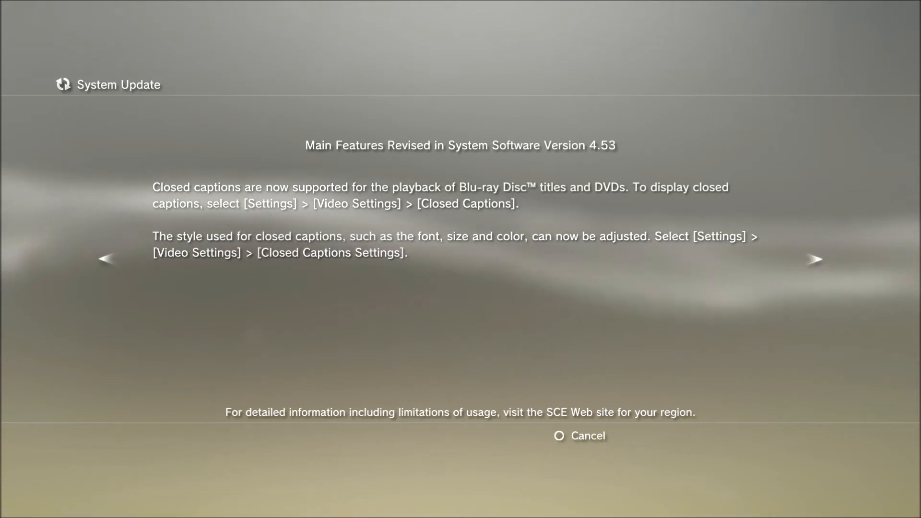
click(814, 259)
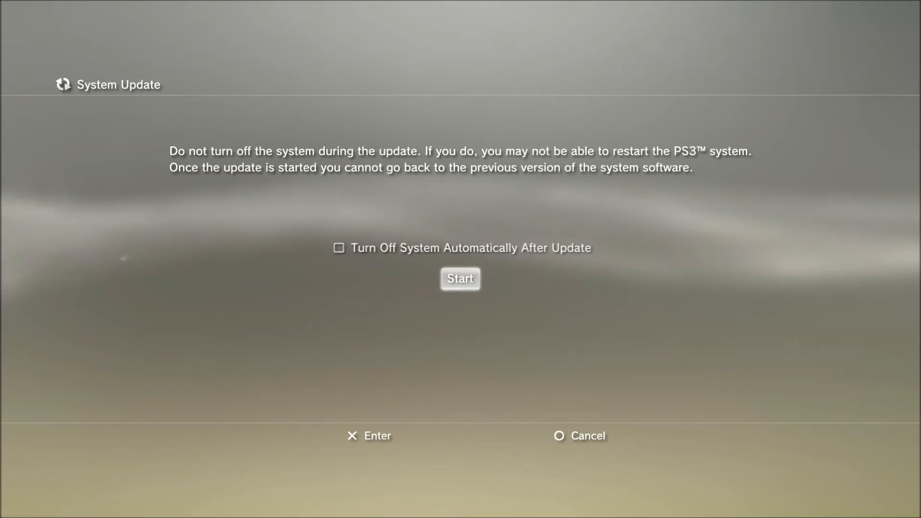
click(460, 279)
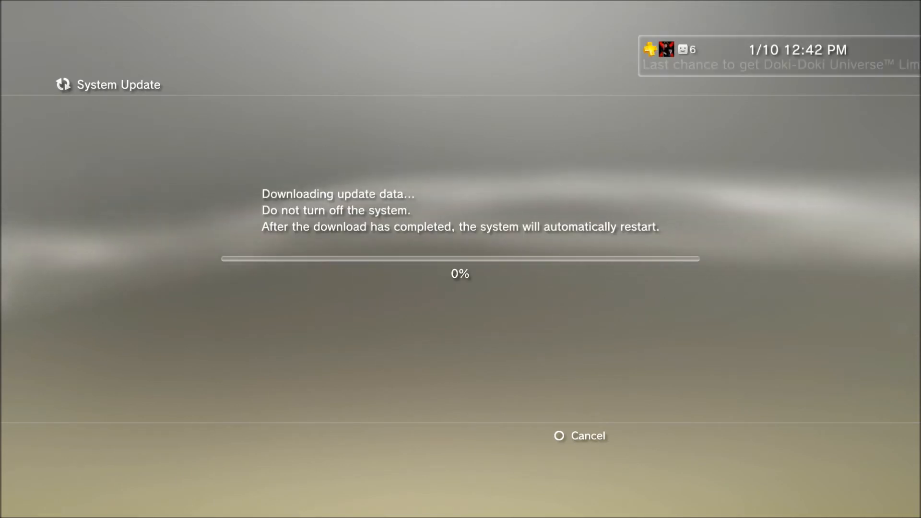